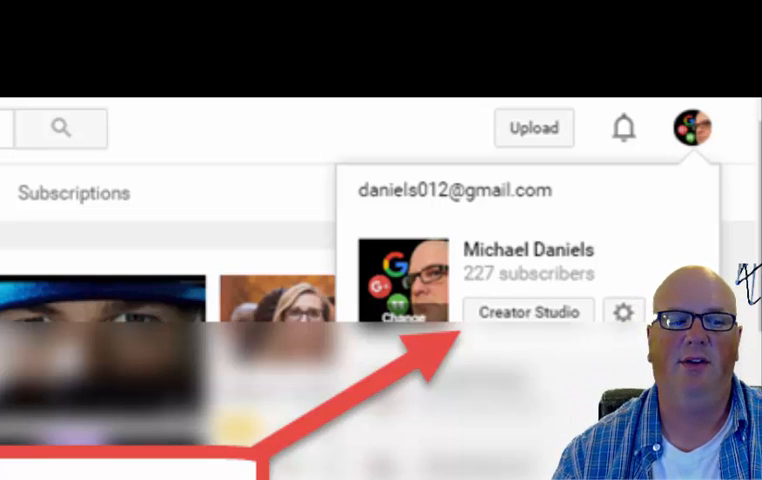
# Open Creator Studio from the account dropdown under the profile avatar.
pyautogui.click(528, 312)
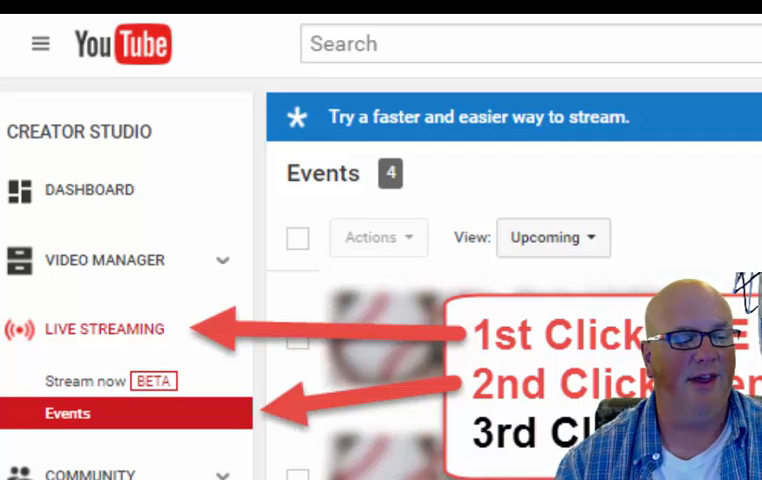
# Show the upcoming live streaming Events list in the Creator Studio sidebar.
pyautogui.scroll(-3)
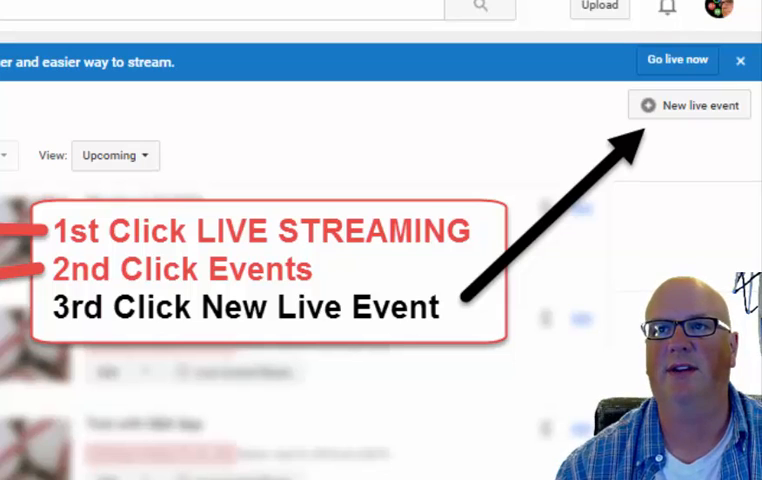
# Create the public Quick event 'New Test HOA' for today at 7:00 PM with a description.
pyautogui.click(688, 104)
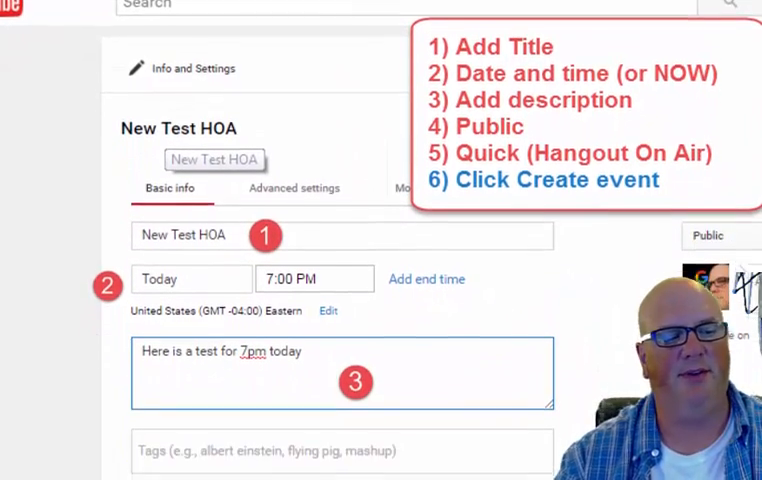
pyautogui.scroll(-3)
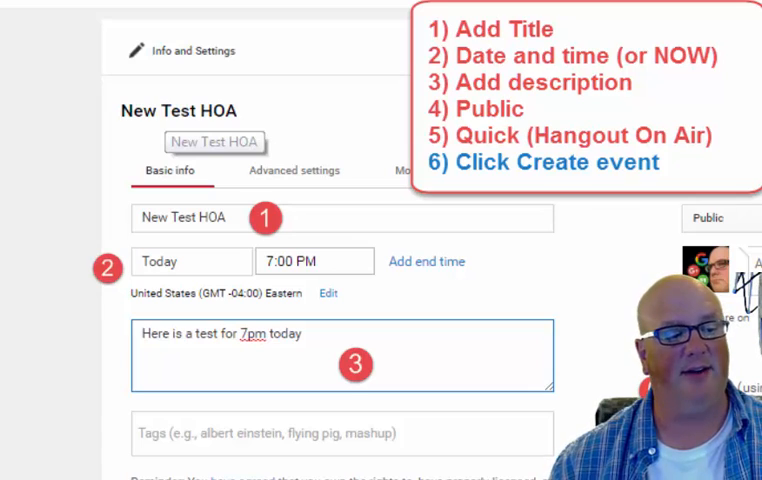
pyautogui.scroll(-3)
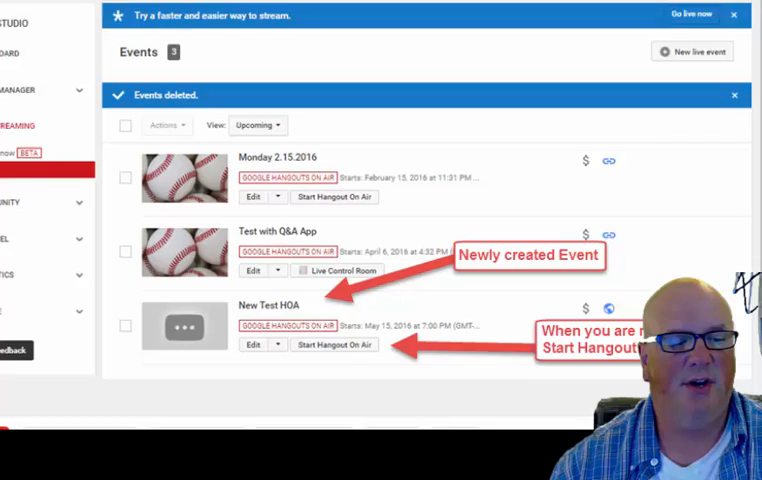
# Start the Hangout On Air for the New Test HOA event in the Events list.
pyautogui.scroll(-3)
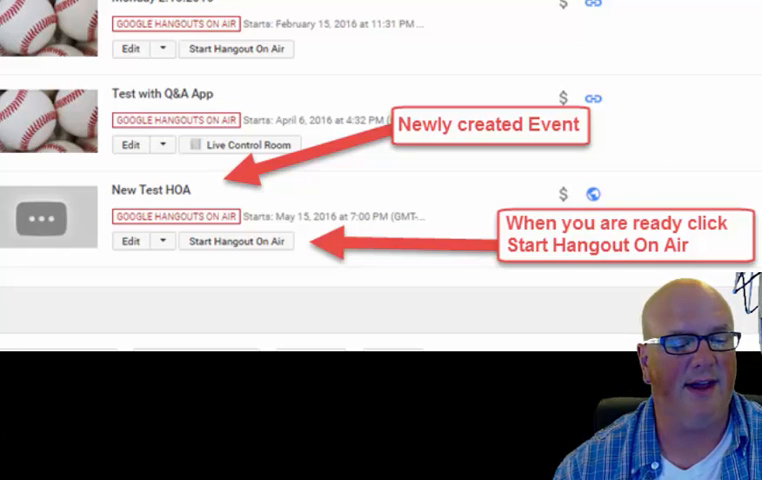
pyautogui.click(236, 240)
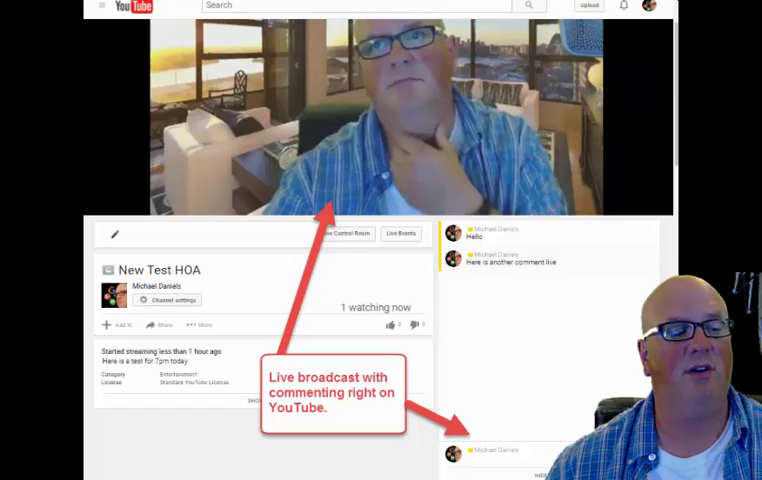